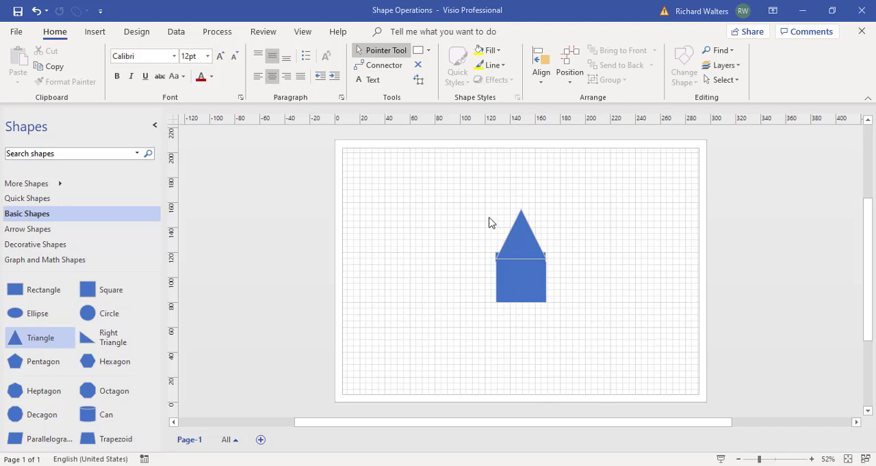
mouse_move(504, 189)
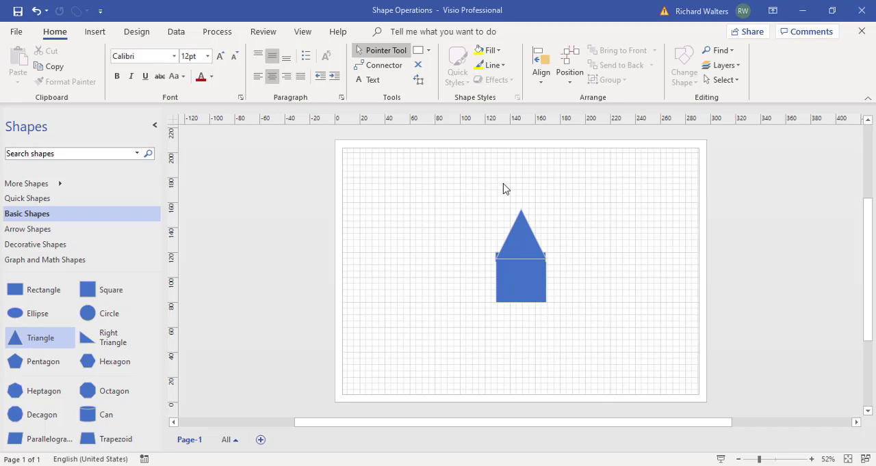
mouse_move(490, 305)
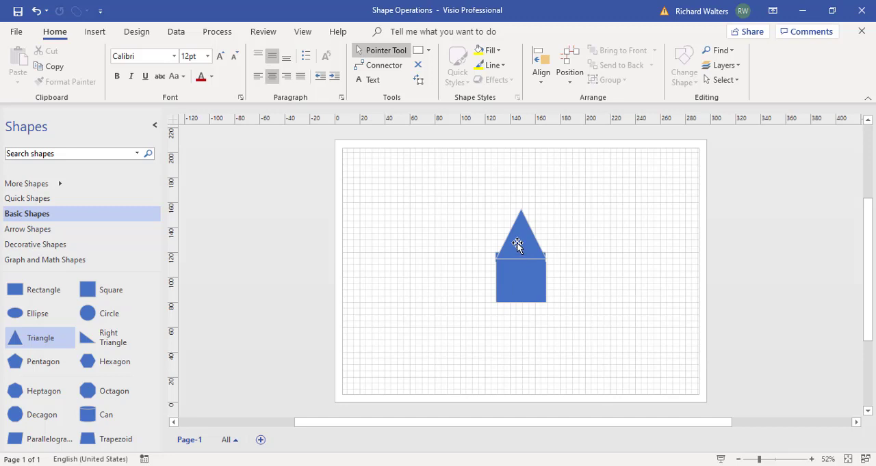
Select the triangle and square and bring up the Operations list for a Union.
click(517, 245)
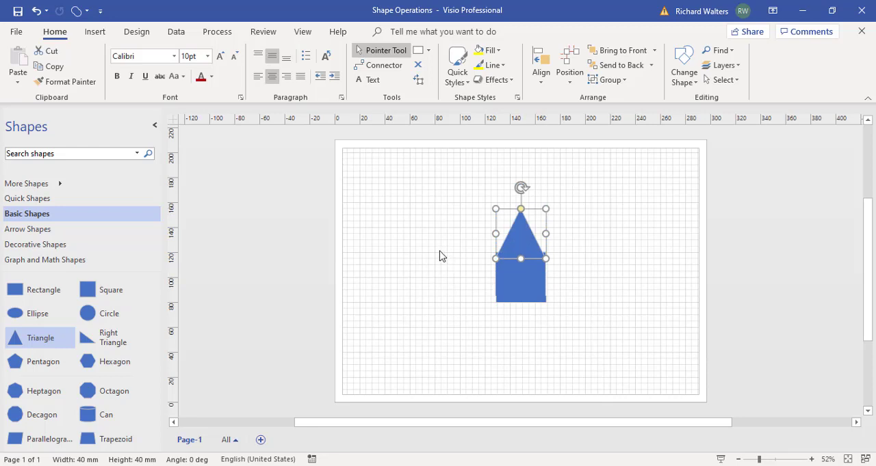
click(592, 294)
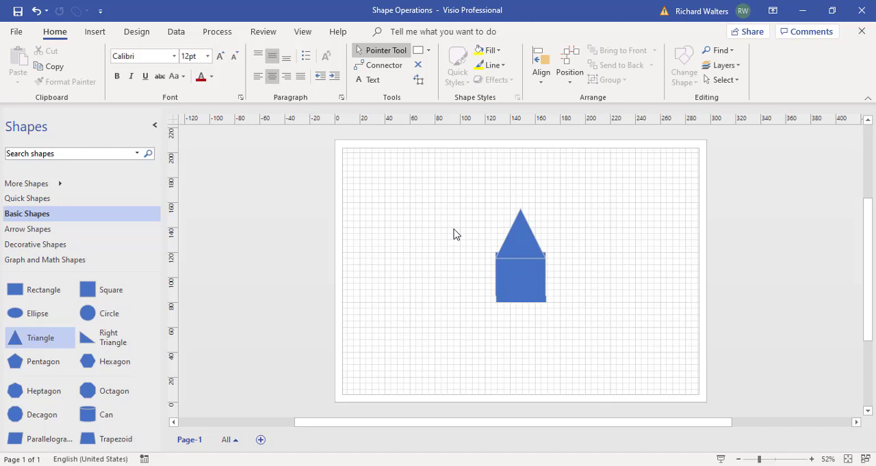
mouse_move(528, 313)
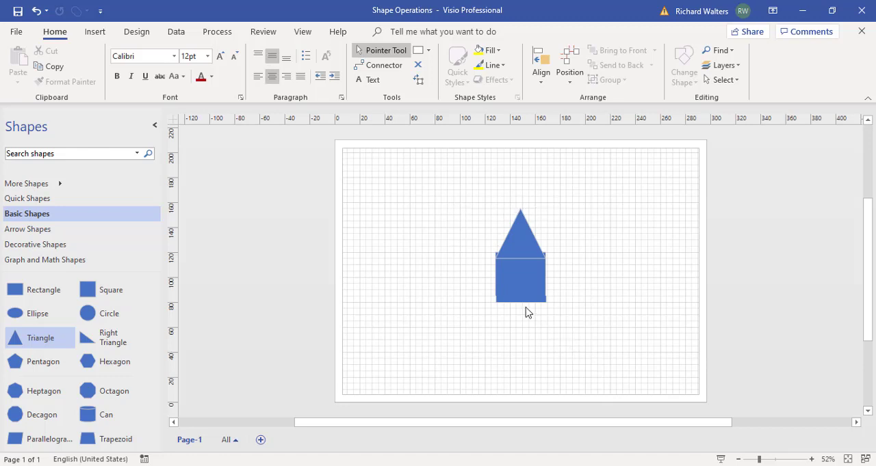
mouse_move(524, 313)
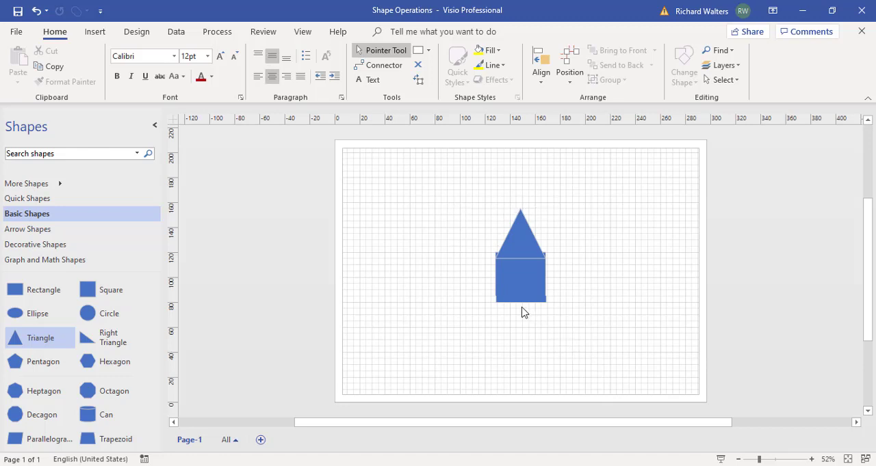
mouse_move(460, 210)
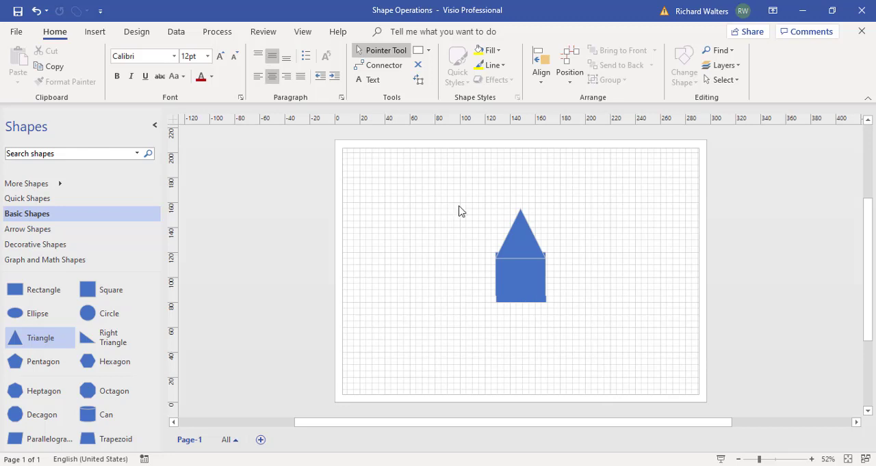
mouse_move(507, 260)
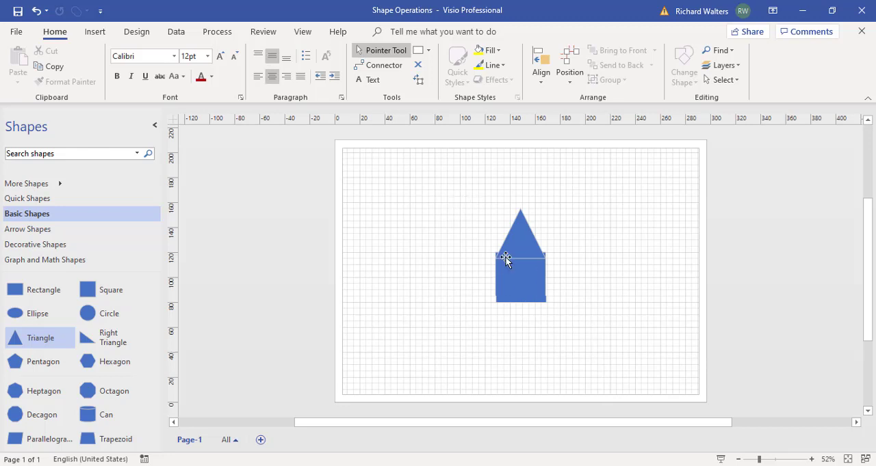
mouse_move(100, 11)
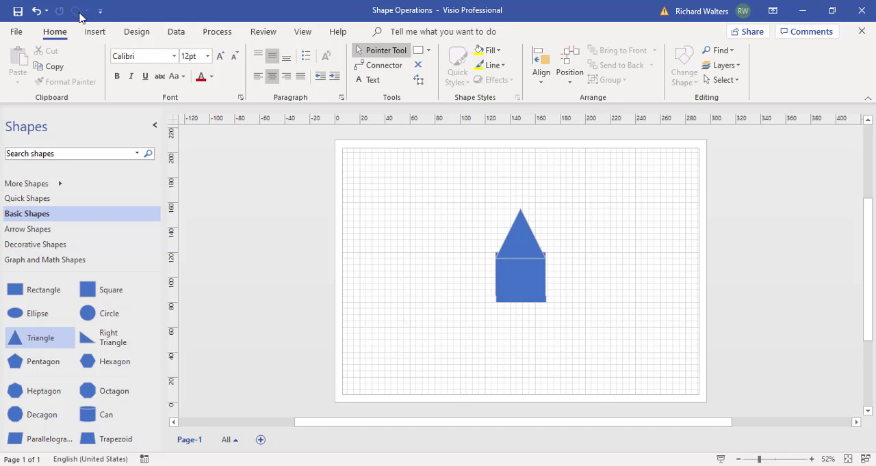
mouse_move(80, 11)
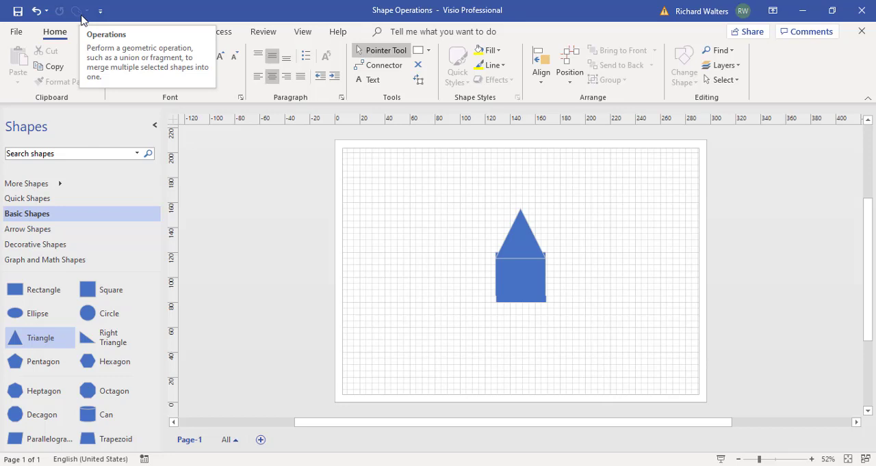
mouse_move(85, 22)
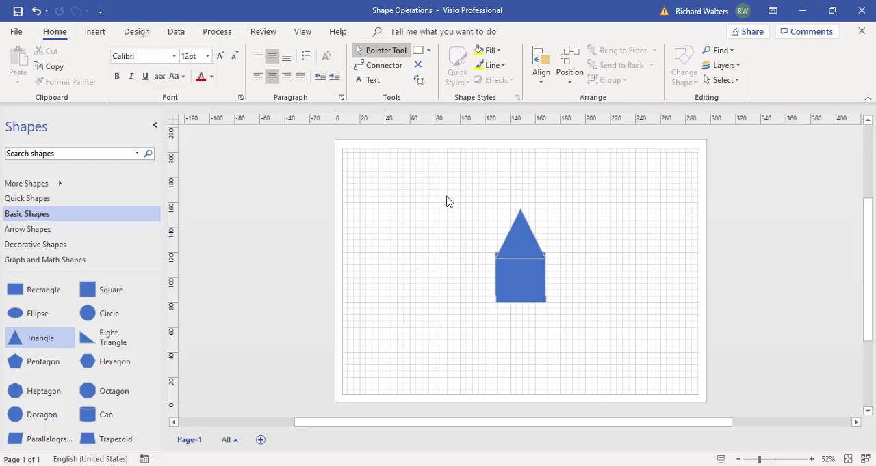
mouse_move(474, 230)
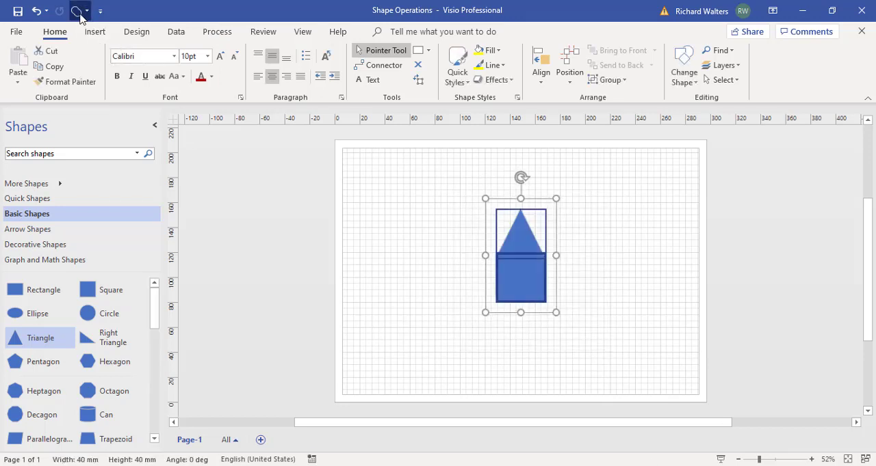
mouse_move(80, 11)
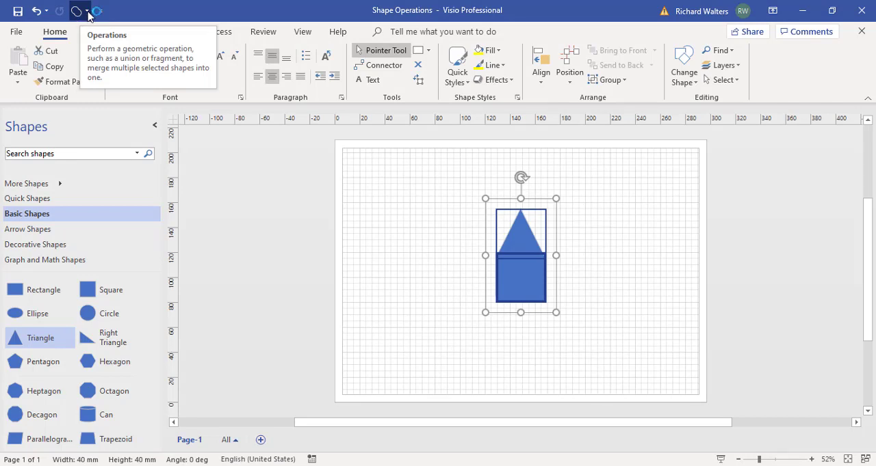
click(77, 11)
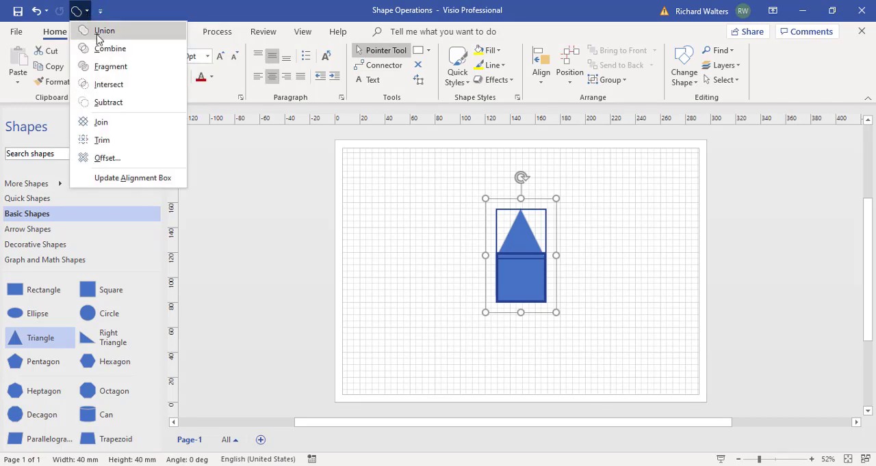
mouse_move(107, 157)
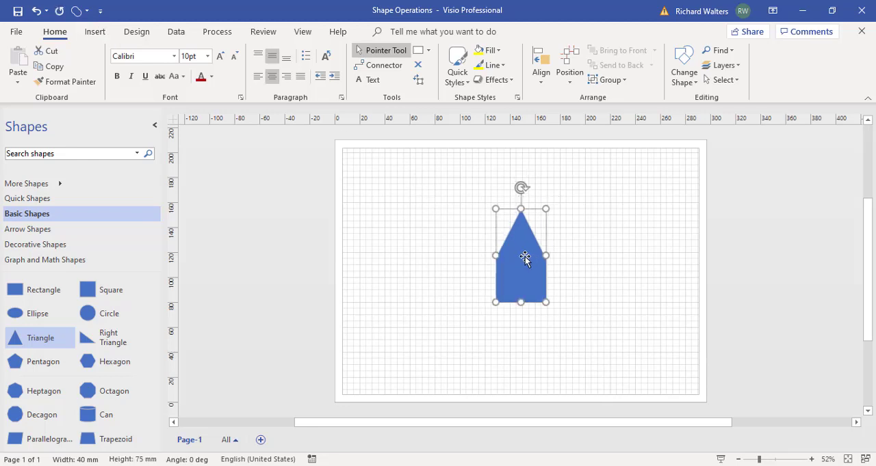
Move the house shape to the upper right, drop a circle over a new square, and select both.
drag(522, 255, 663, 206)
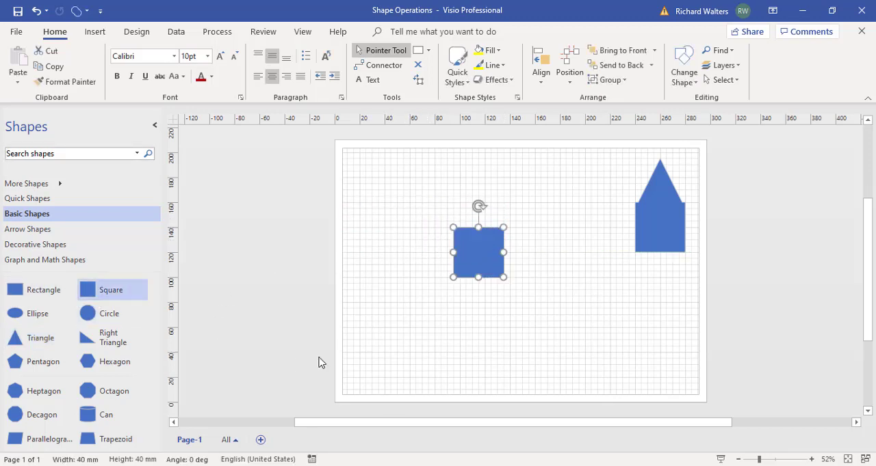
click(110, 313)
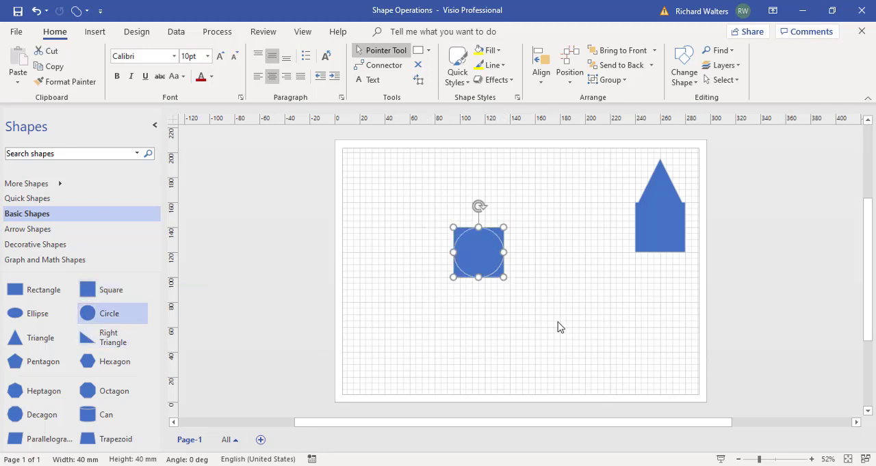
click(394, 206)
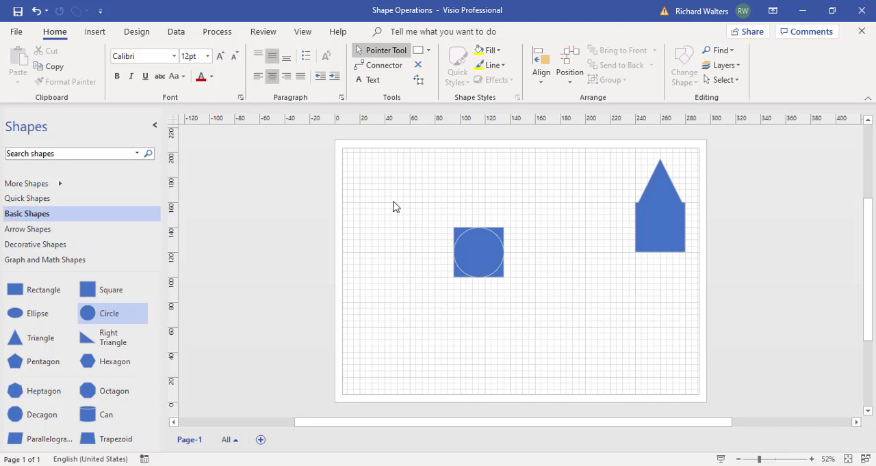
click(477, 252)
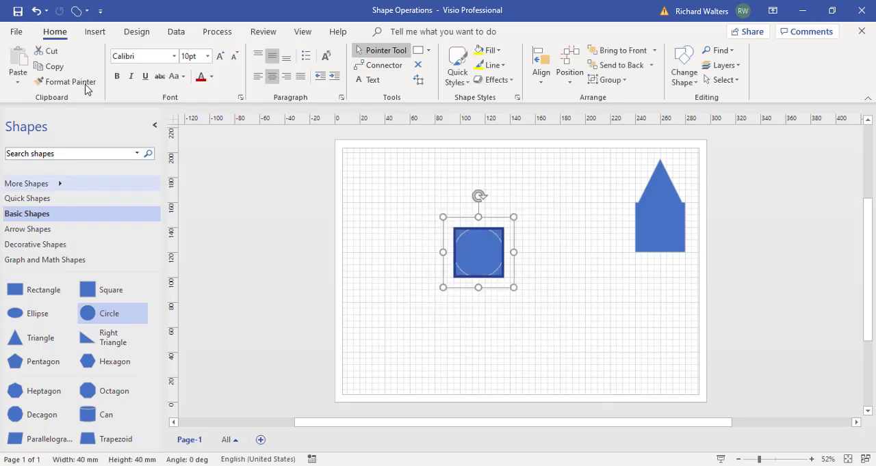
Bring up the Operations list to subtract the circle from the square.
click(80, 11)
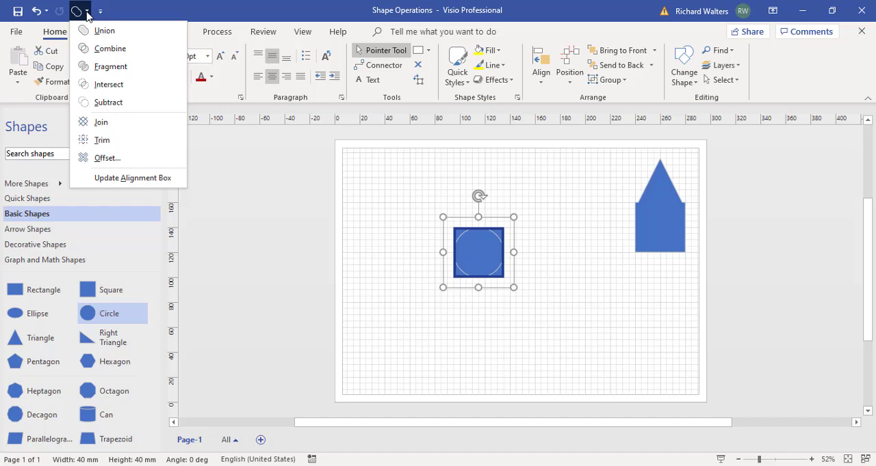
mouse_move(109, 50)
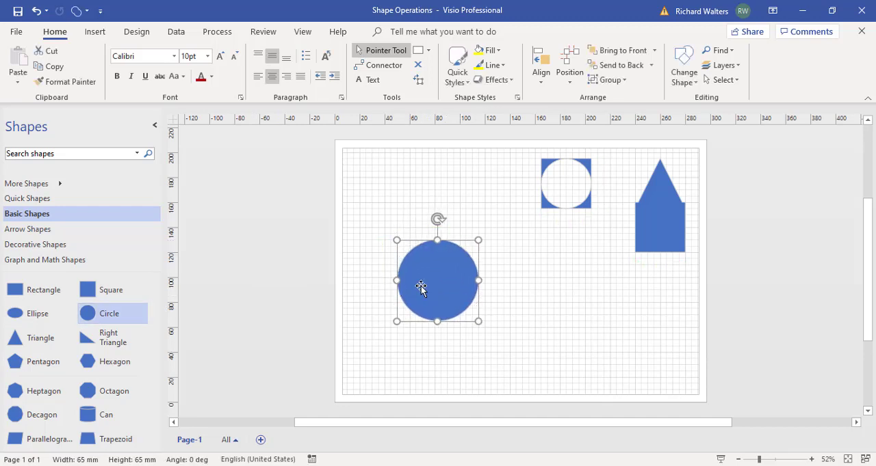
Reposition the large circle, select it with the square, and show the Operations list.
drag(421, 288, 448, 290)
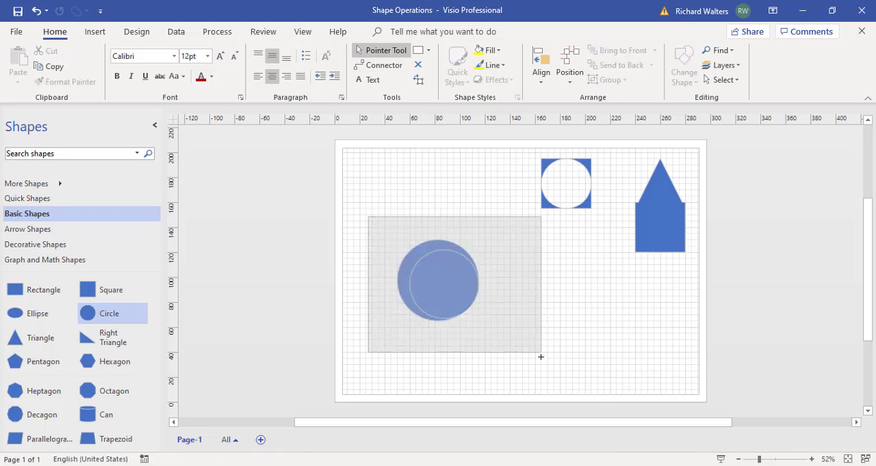
click(438, 281)
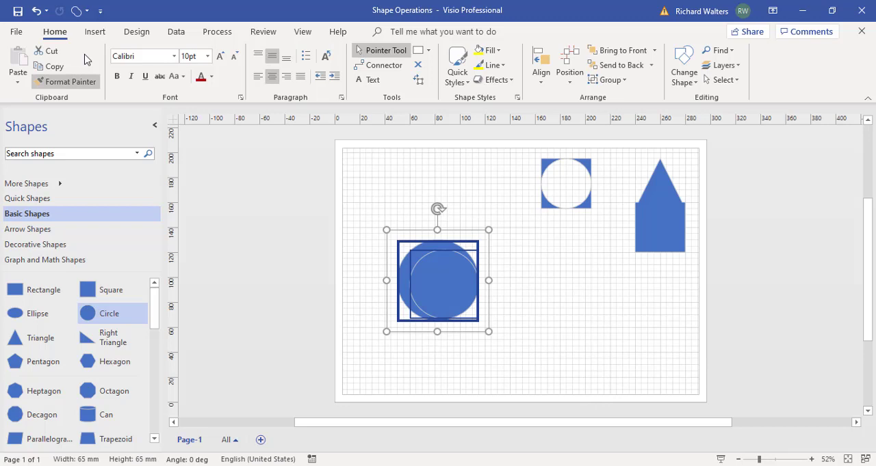
click(75, 11)
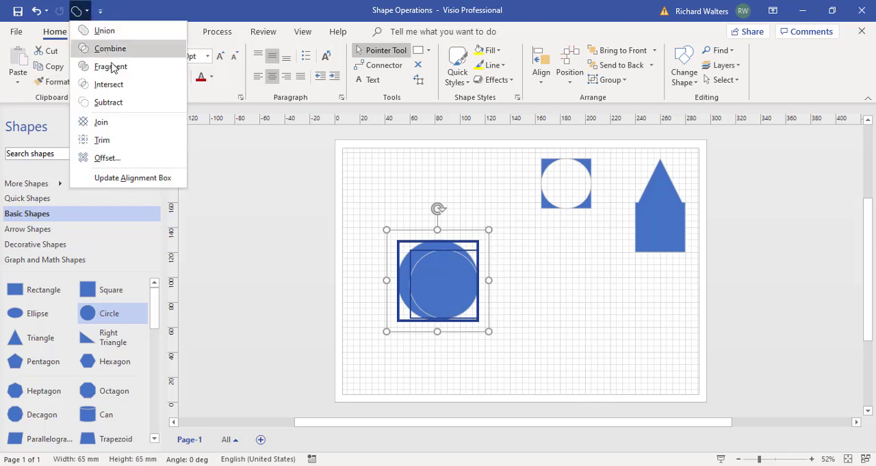
mouse_move(109, 67)
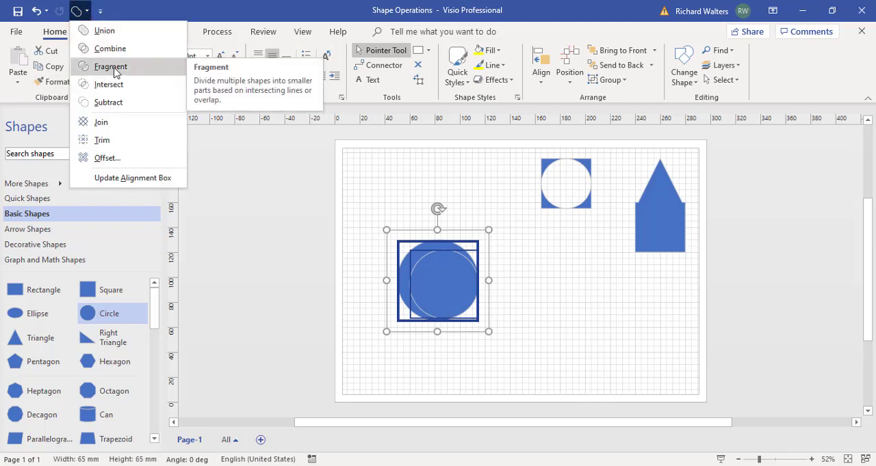
Fragment the circle and square into pieces and tilt the crescent piece by 20 degrees.
click(110, 67)
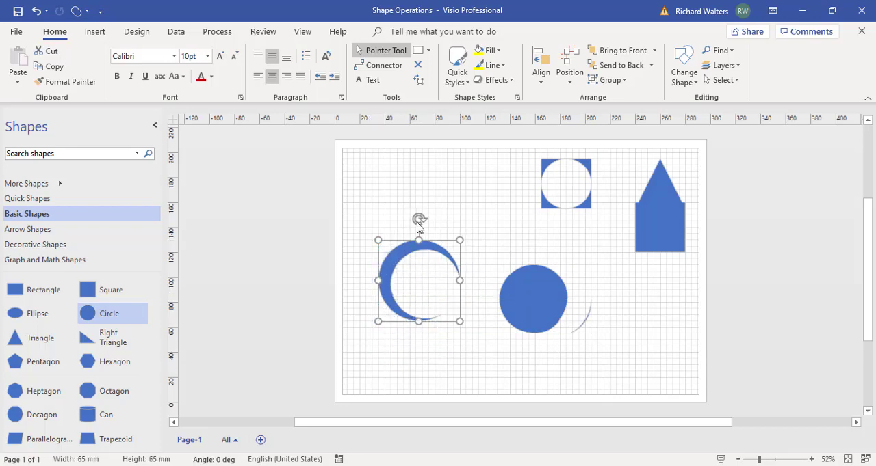
drag(418, 219, 397, 221)
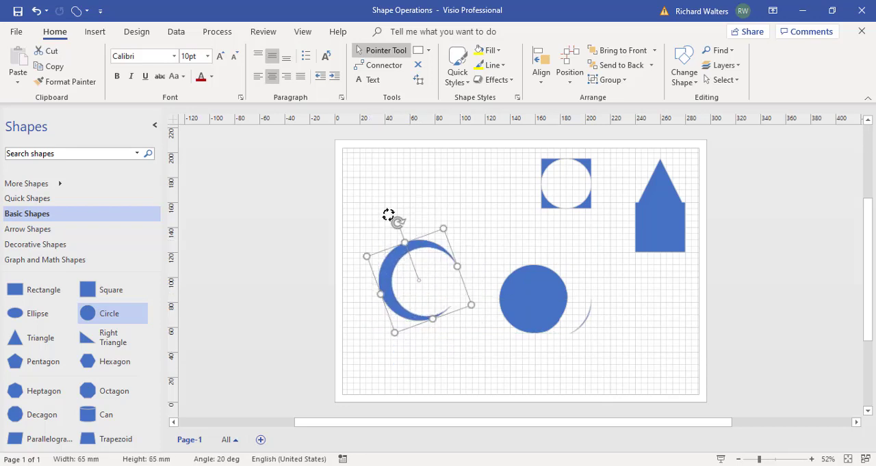
mouse_move(495, 260)
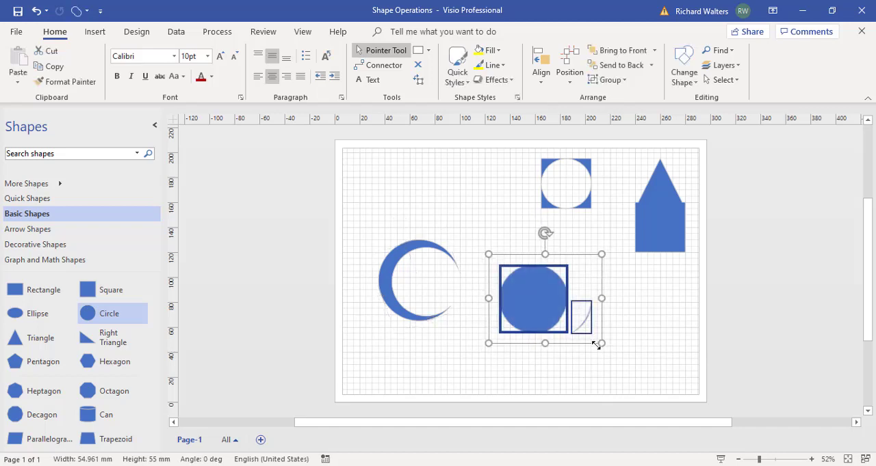
Delete the leftover fragments and nest two smaller crescent copies inside the first.
key(Delete)
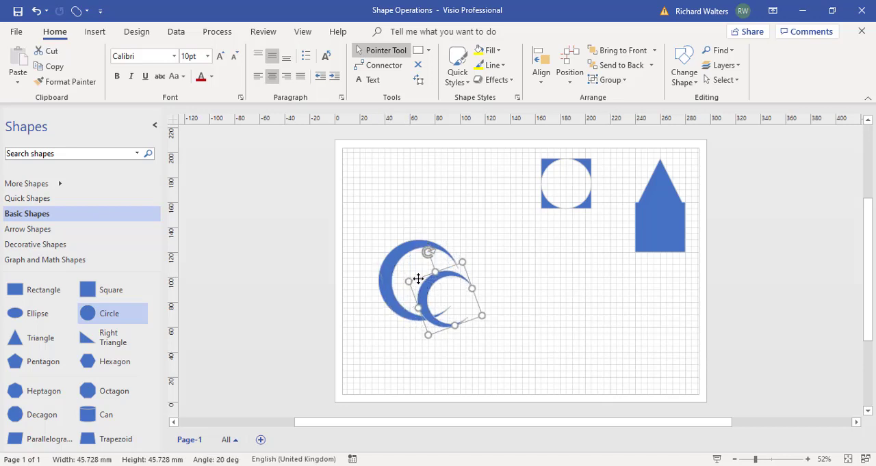
drag(417, 279, 407, 274)
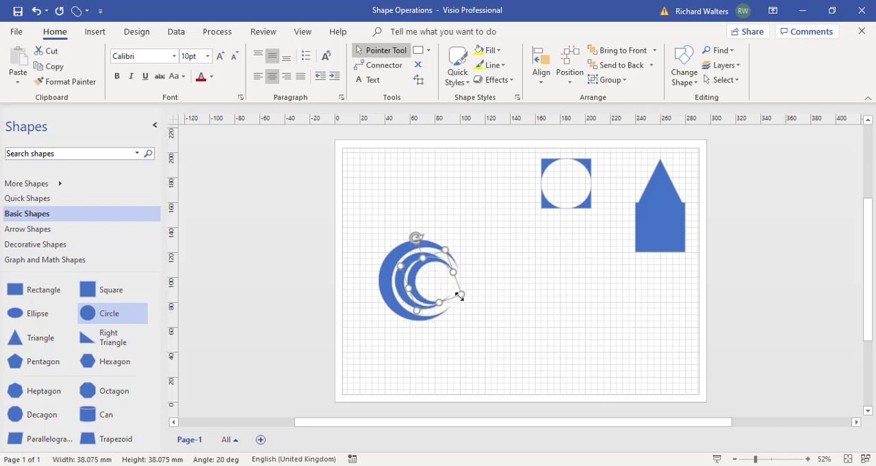
drag(460, 295, 432, 287)
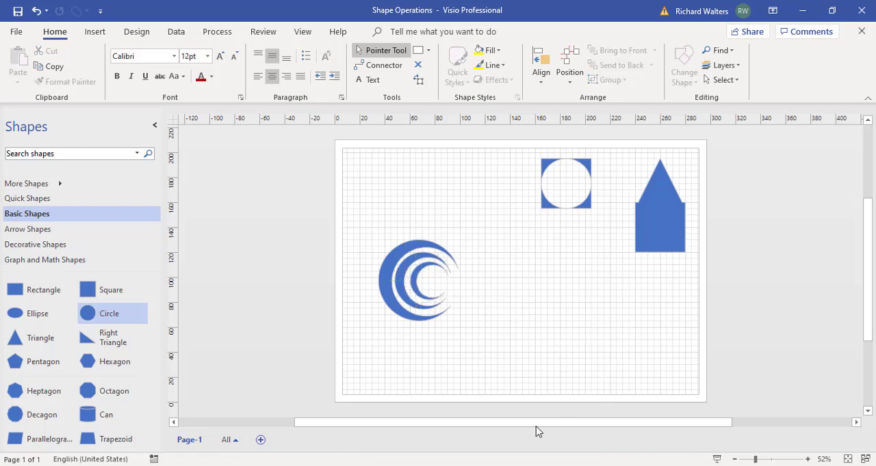
mouse_move(417, 257)
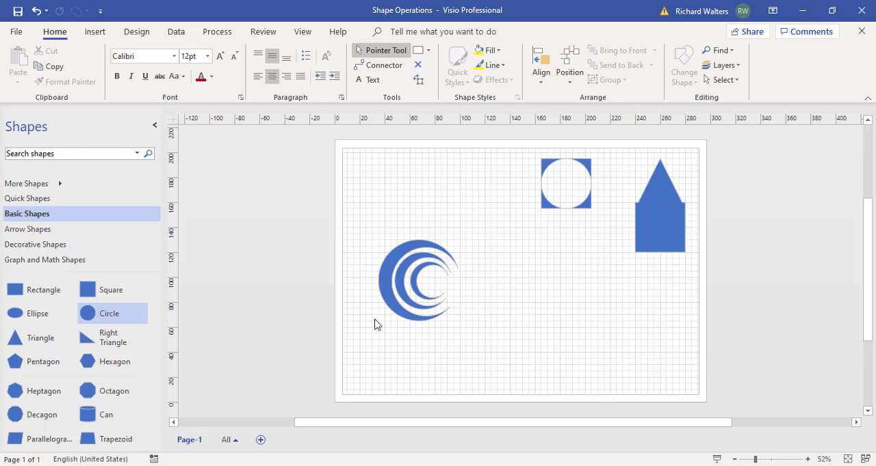
mouse_move(574, 316)
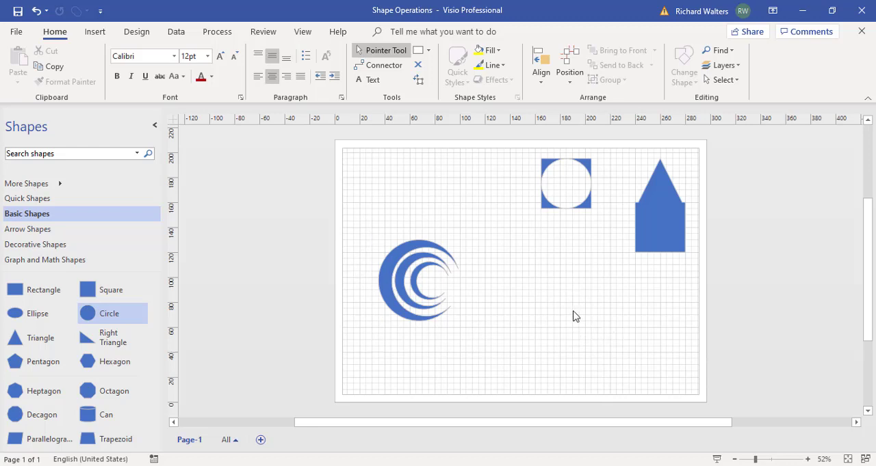
mouse_move(399, 261)
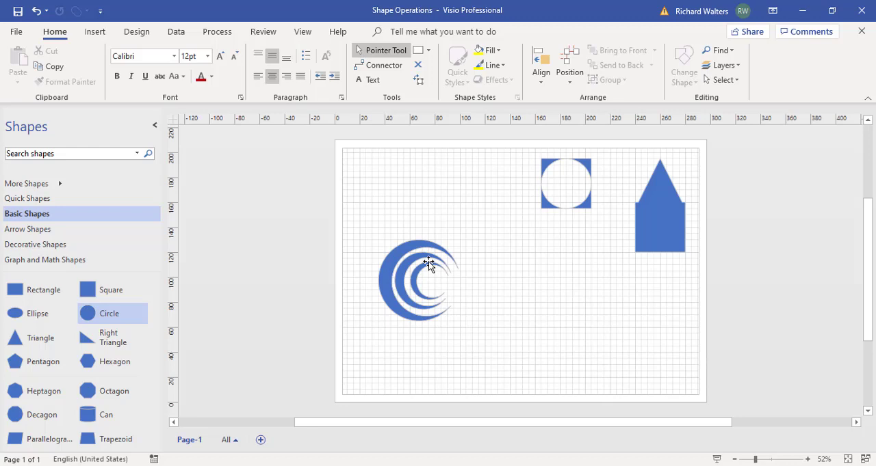
mouse_move(438, 342)
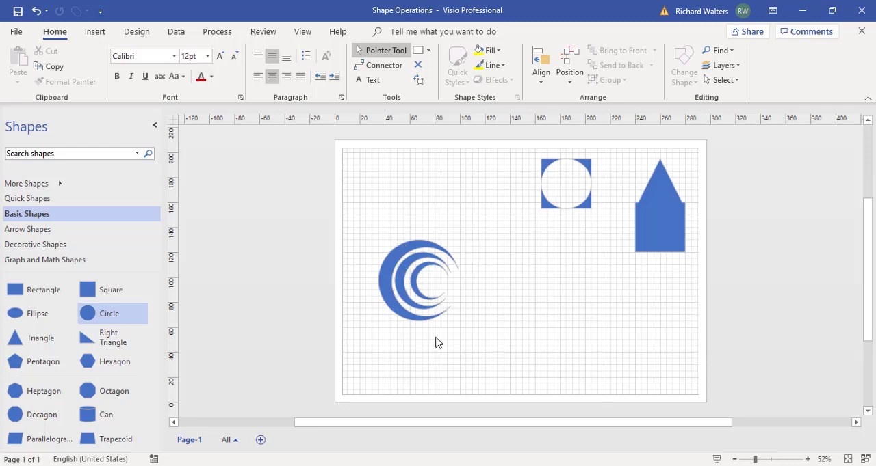
mouse_move(431, 276)
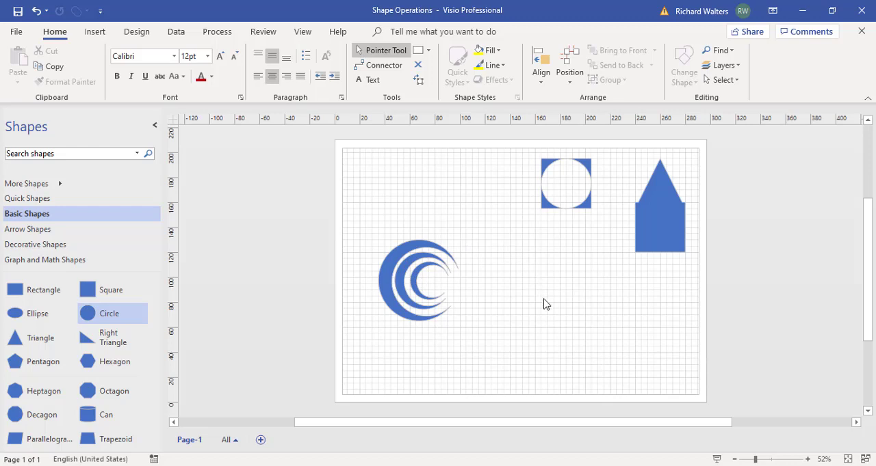
mouse_move(573, 329)
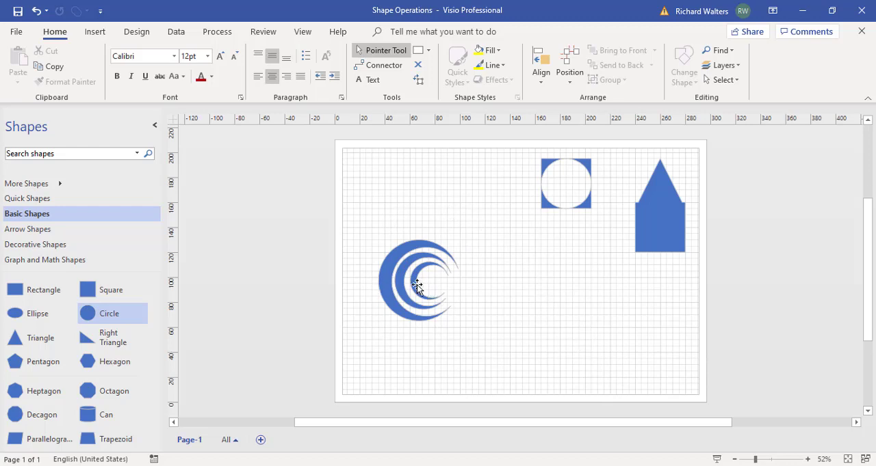
Fill the middle crescent with a lighter blue theme colour.
click(417, 284)
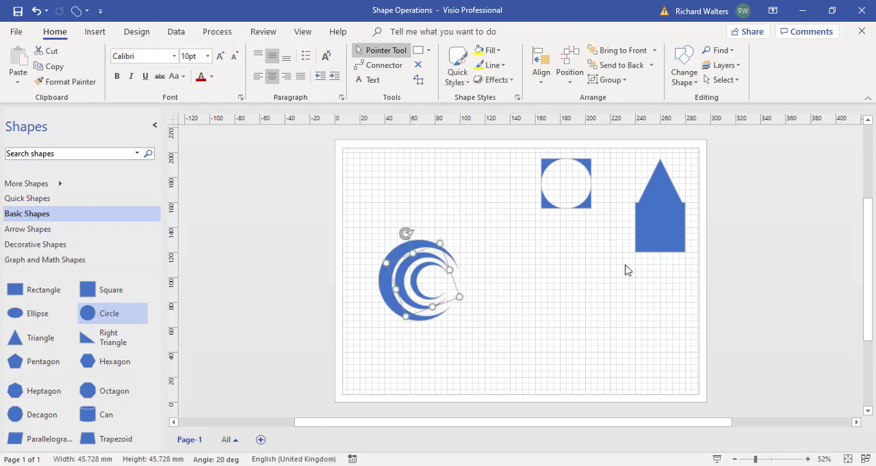
click(490, 49)
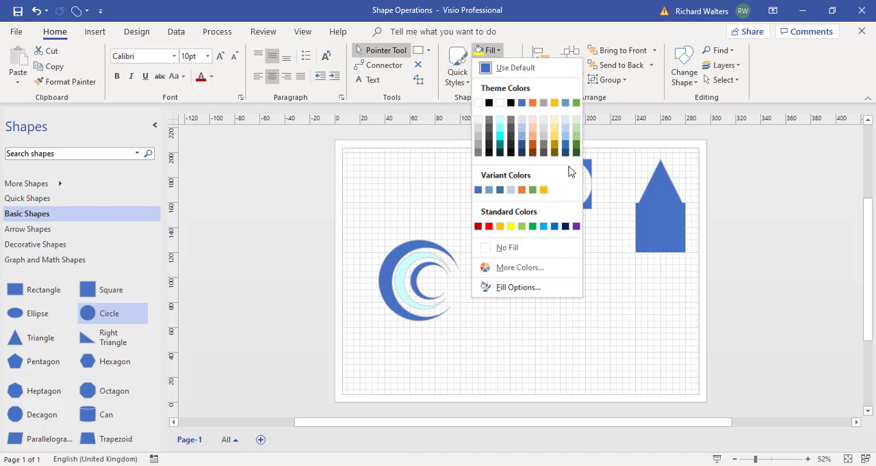
click(542, 227)
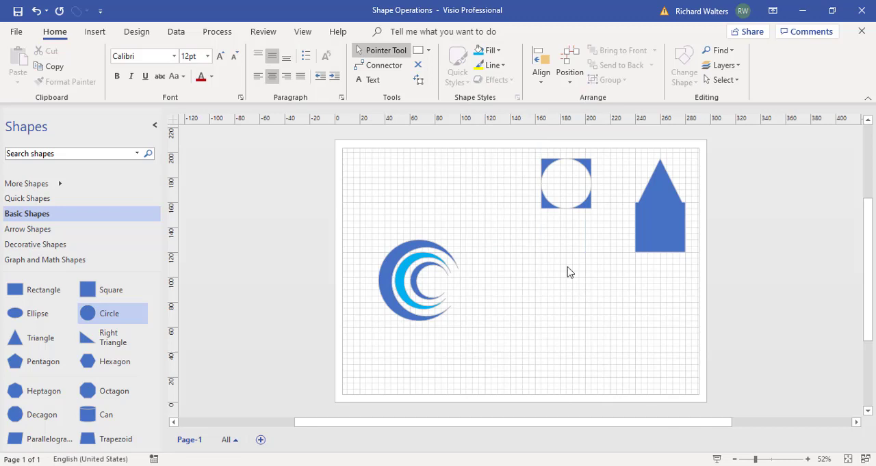
mouse_move(545, 276)
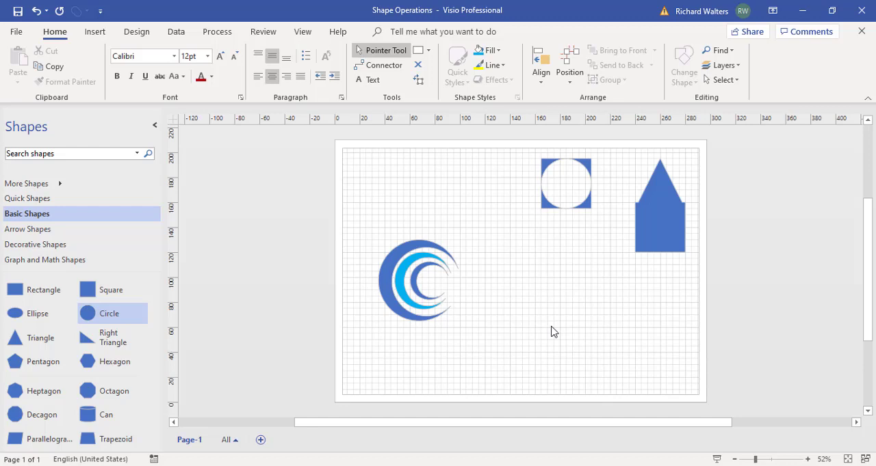
mouse_move(495, 271)
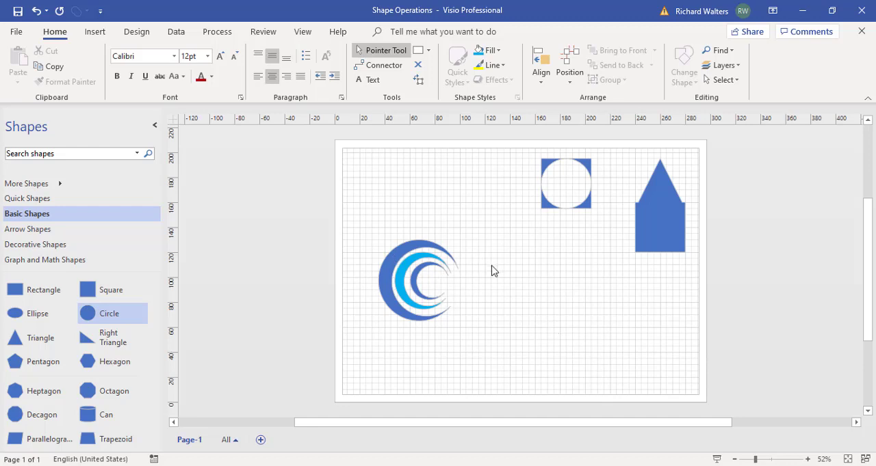